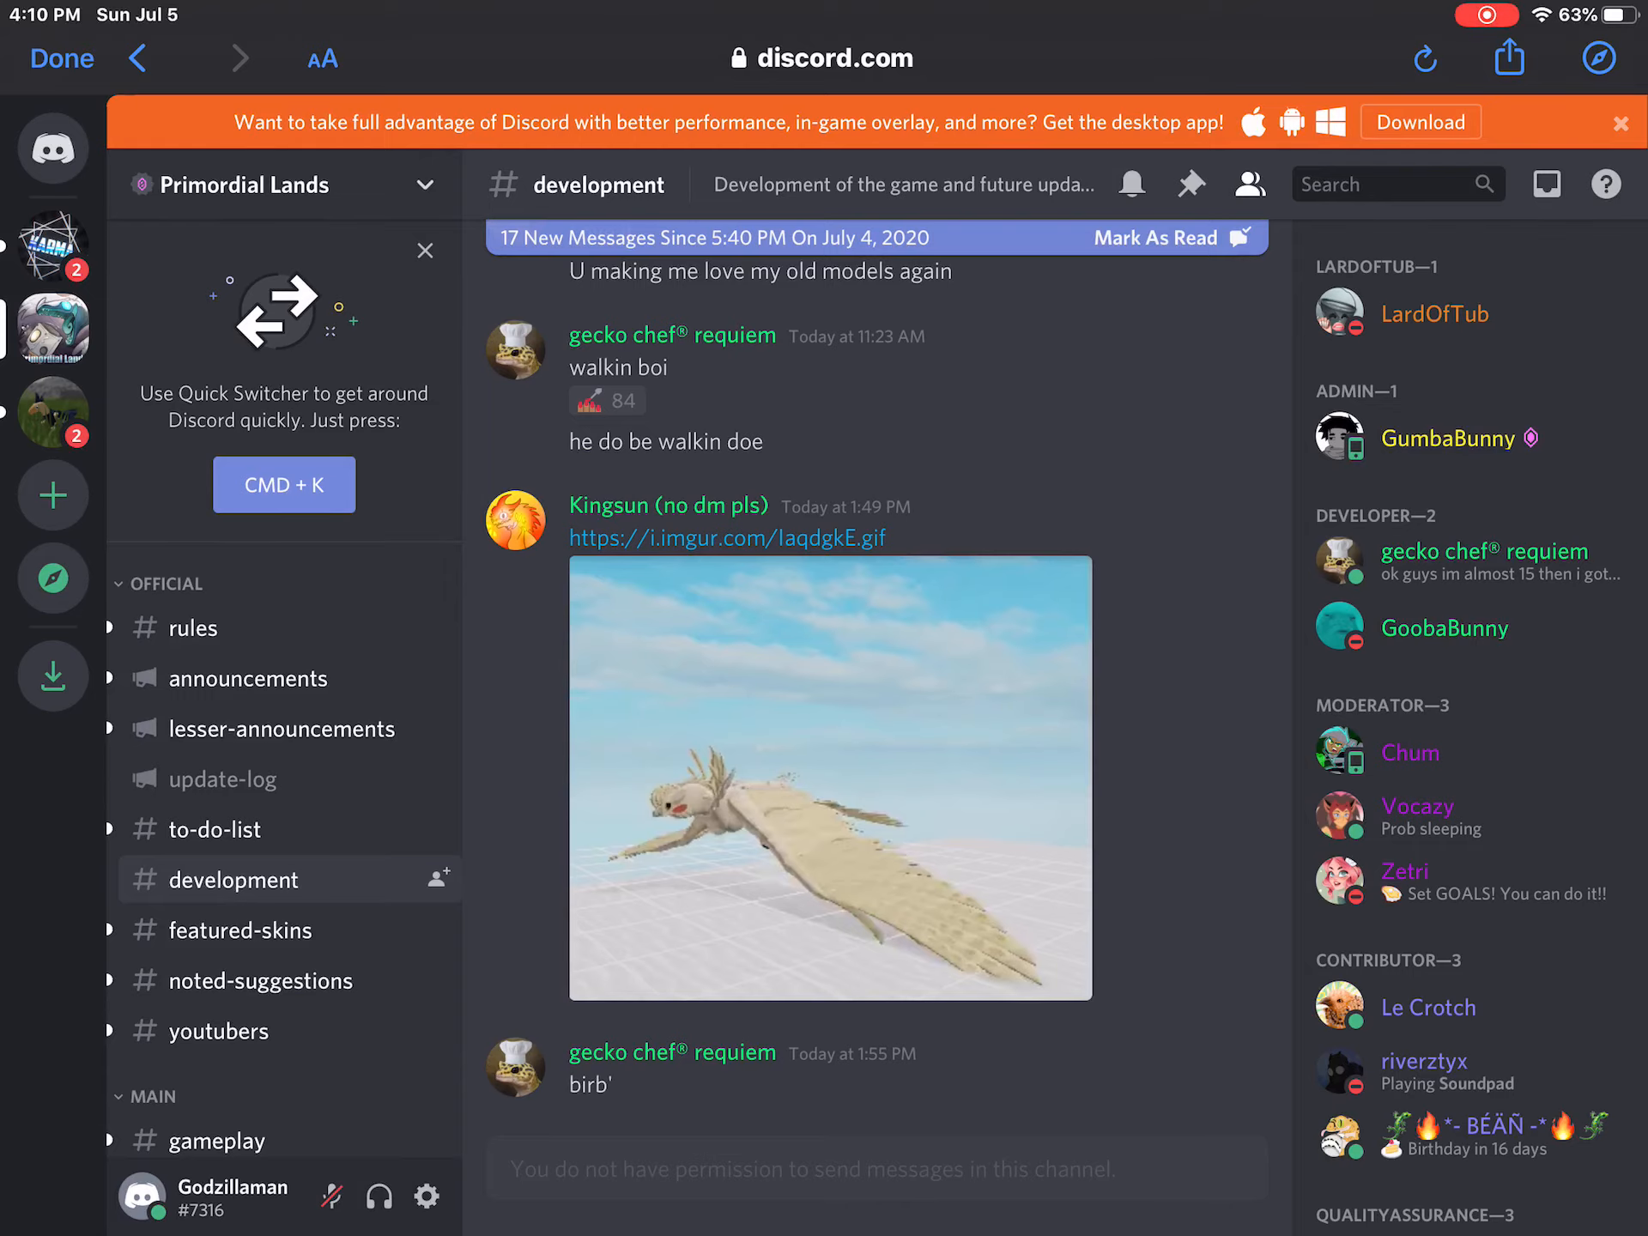
Step: Browse older #development messages, then view patch notes in the #update-log channel
click(831, 778)
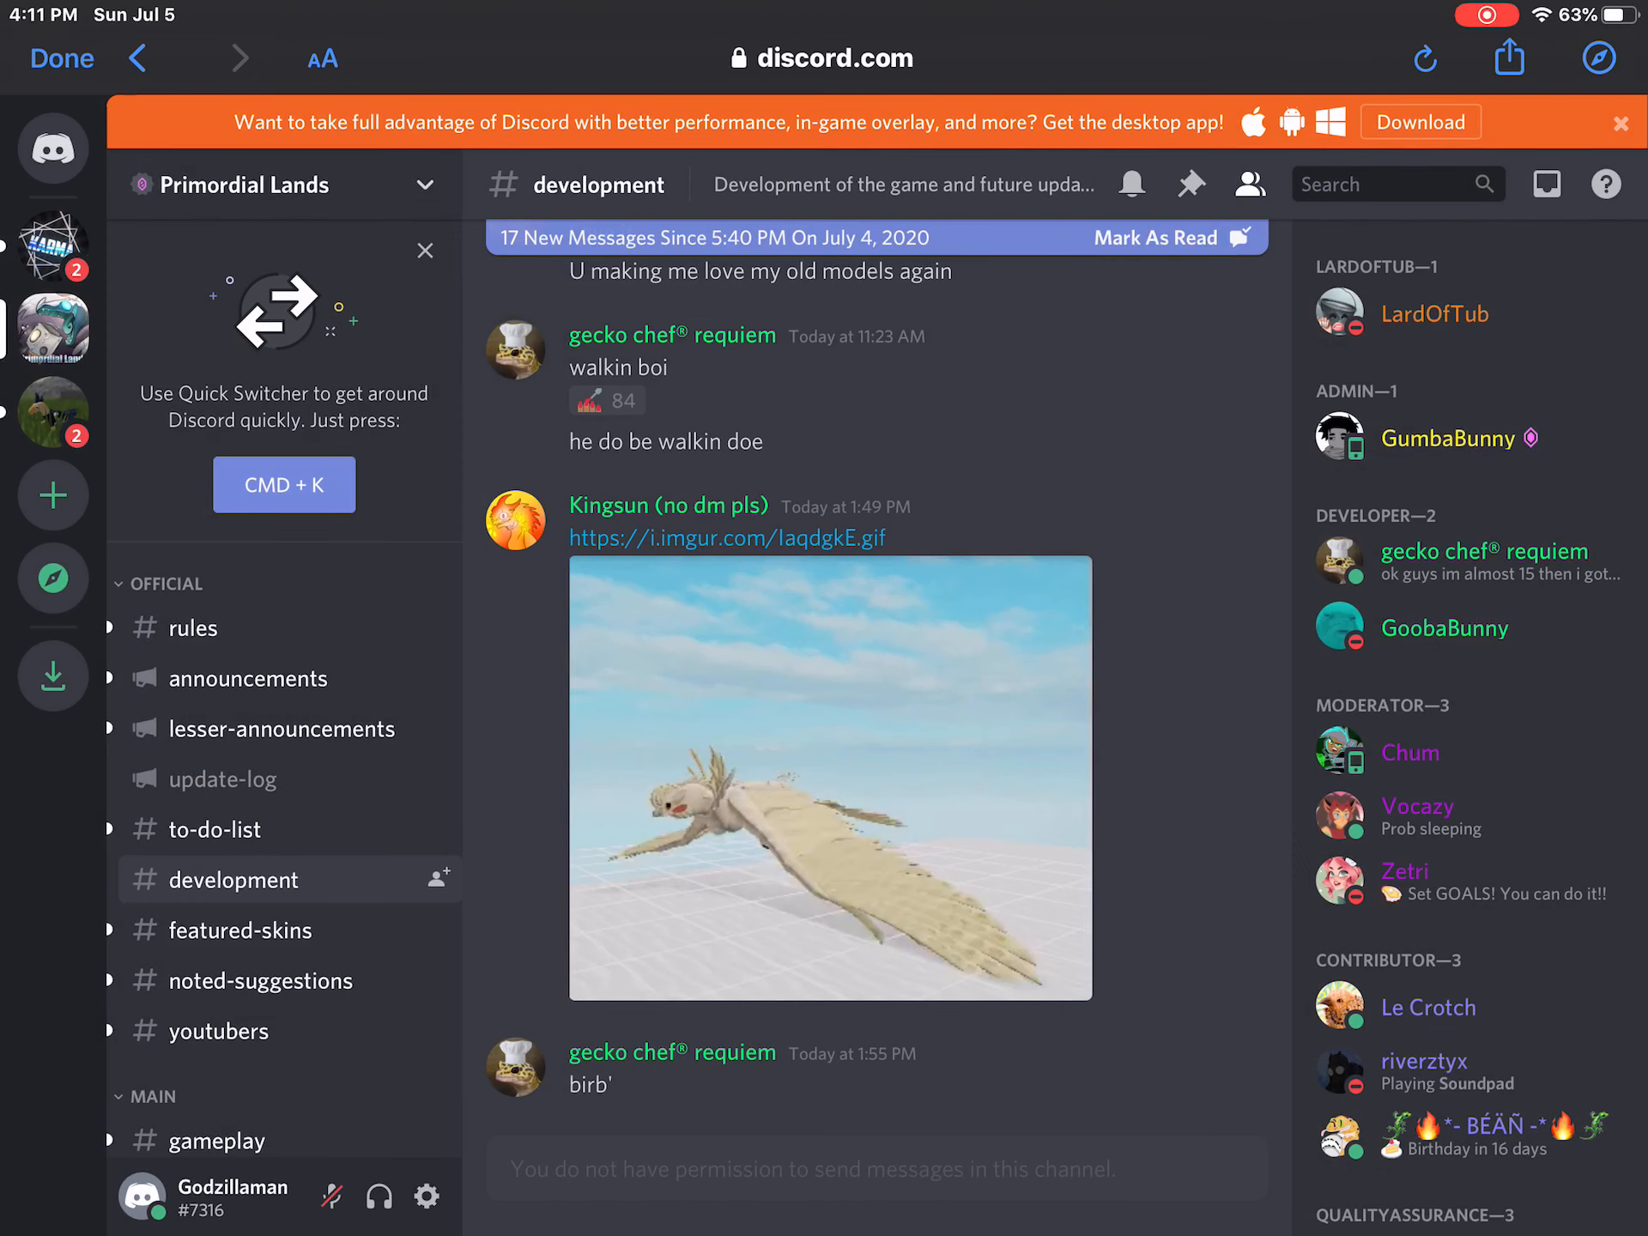
scroll(down, 3)
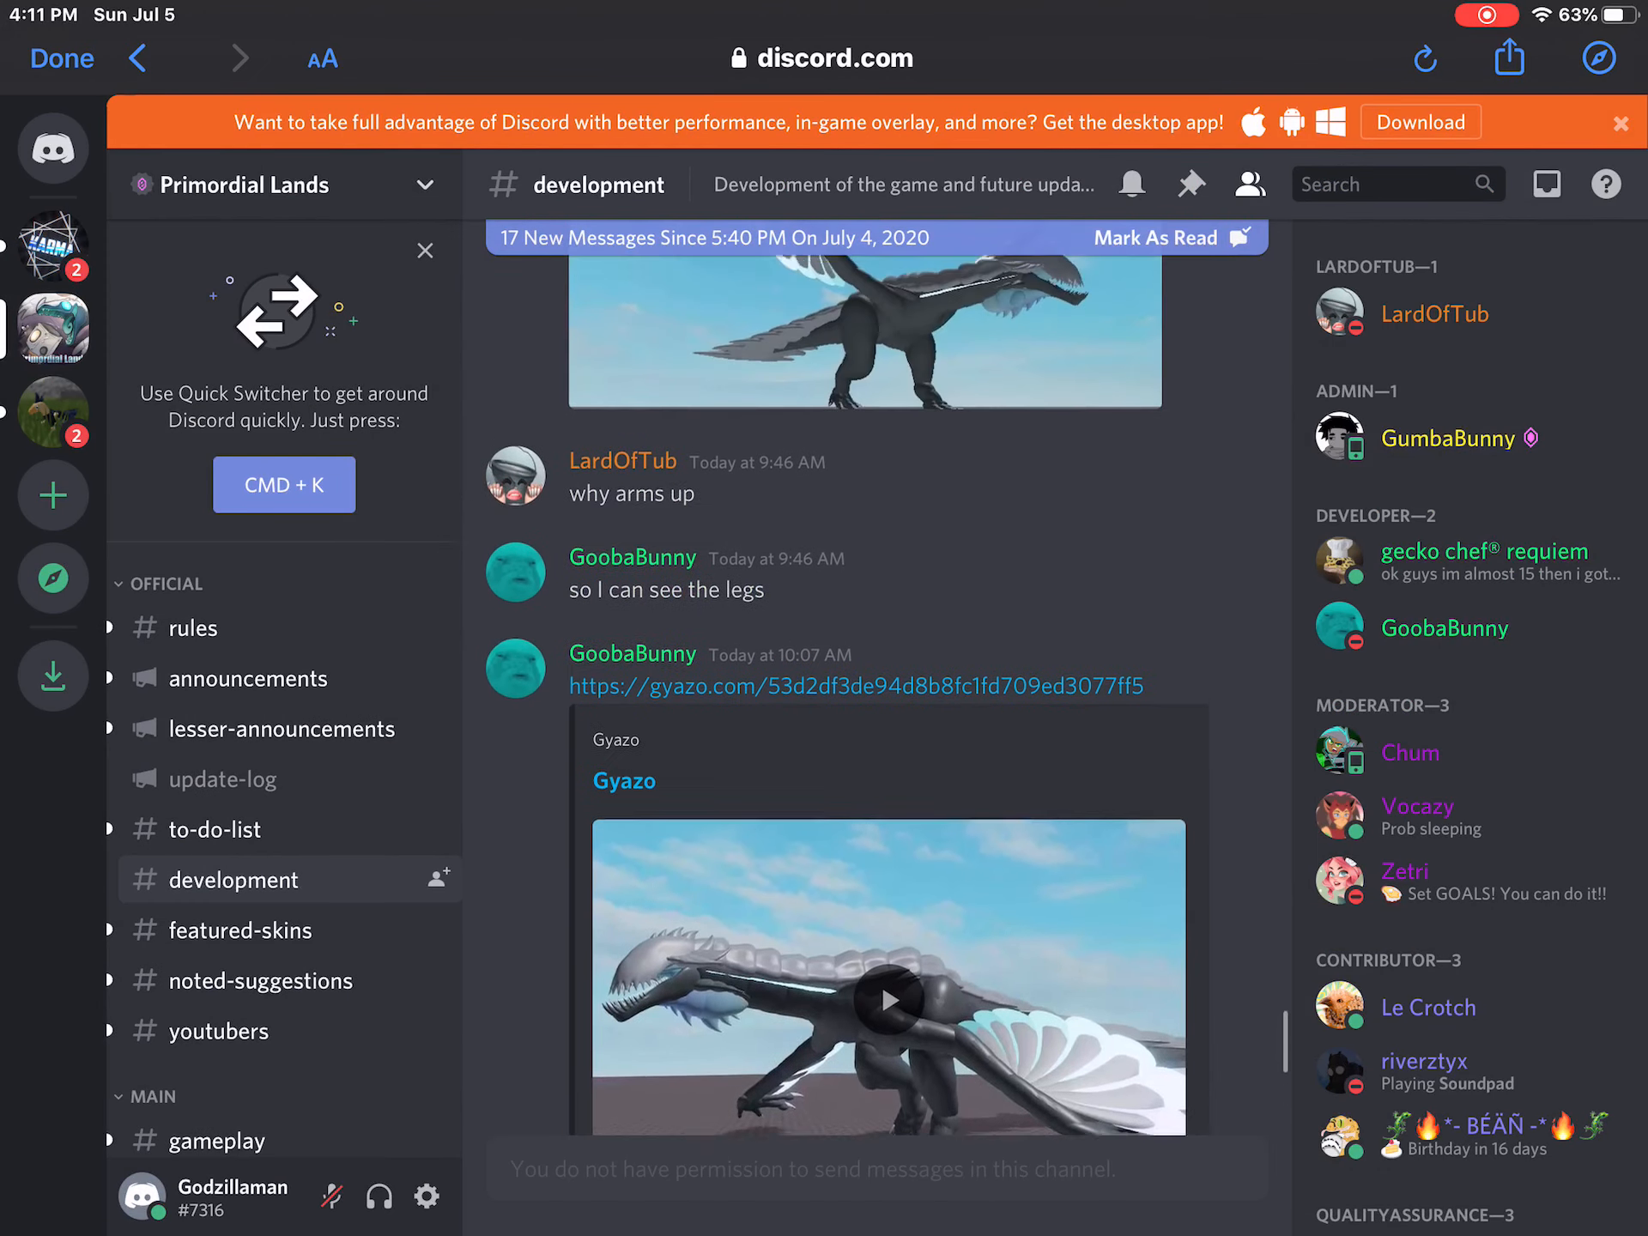
scroll(down, 3)
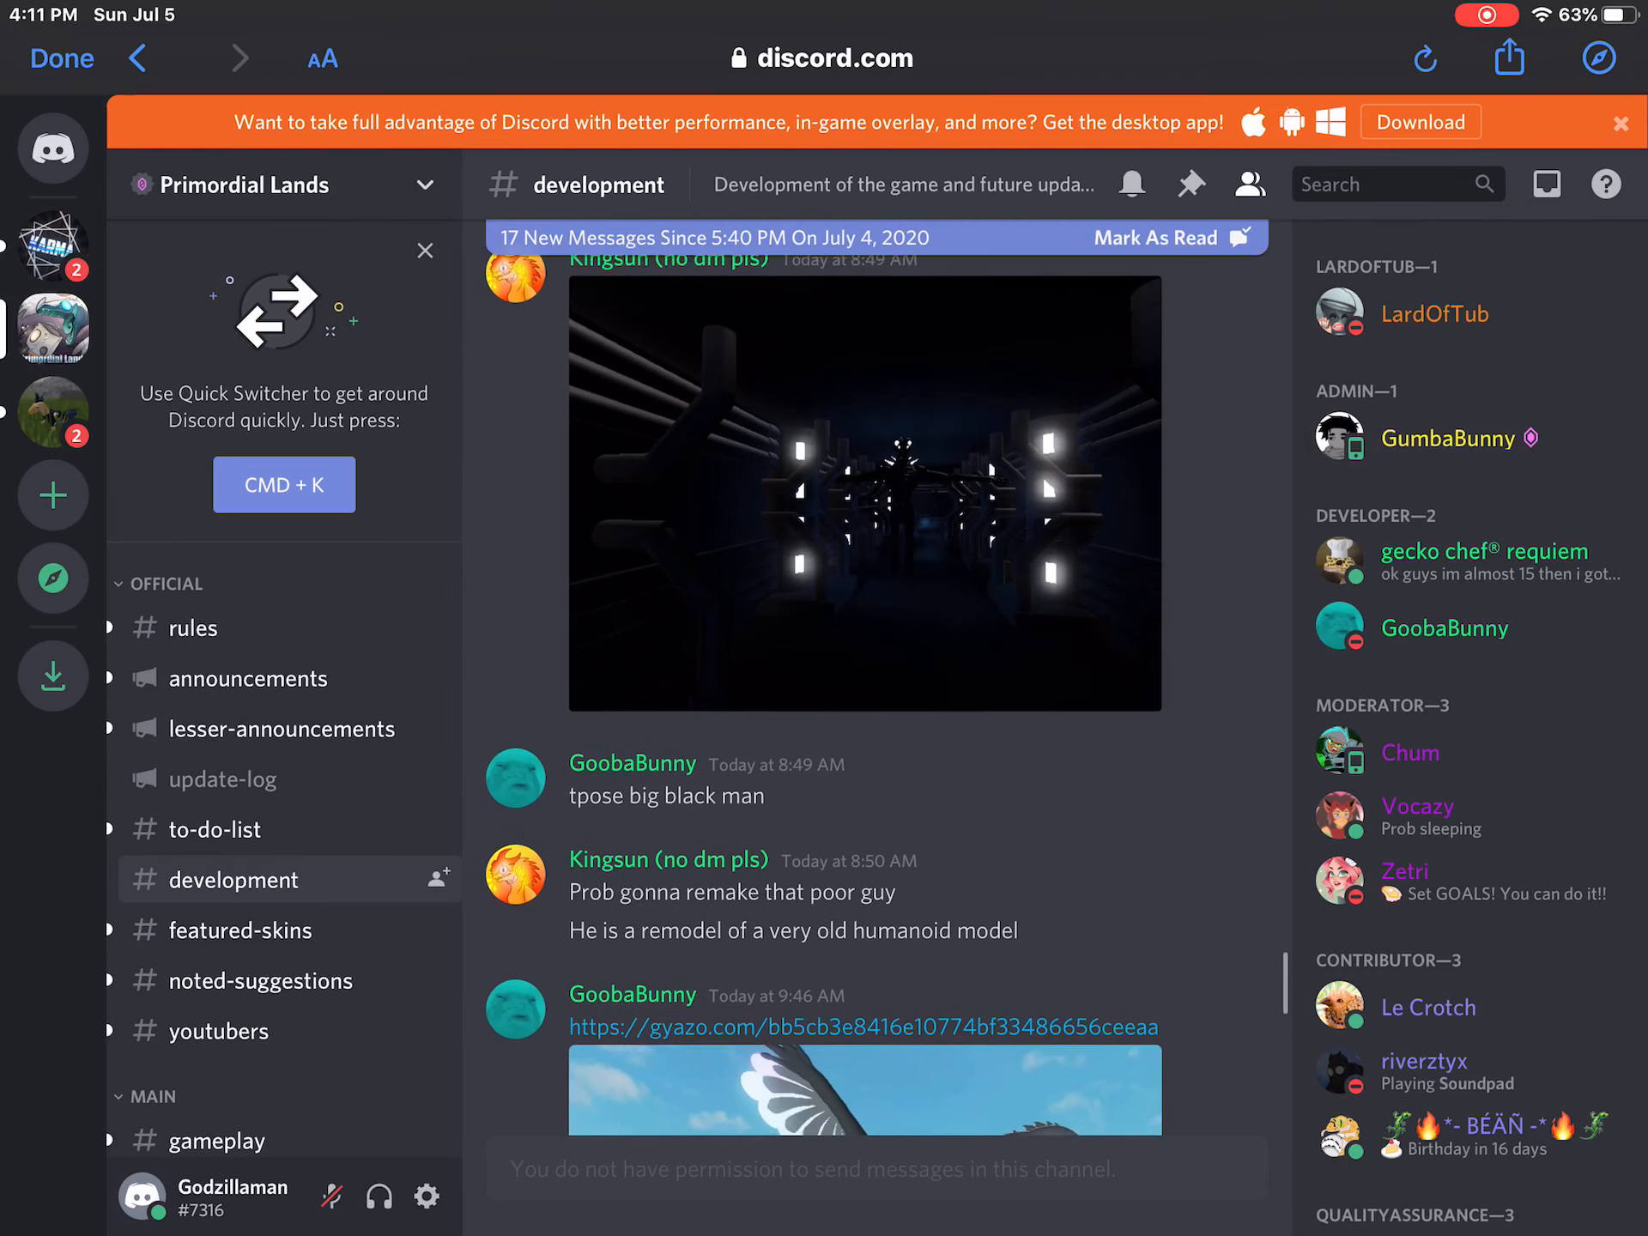
click(221, 778)
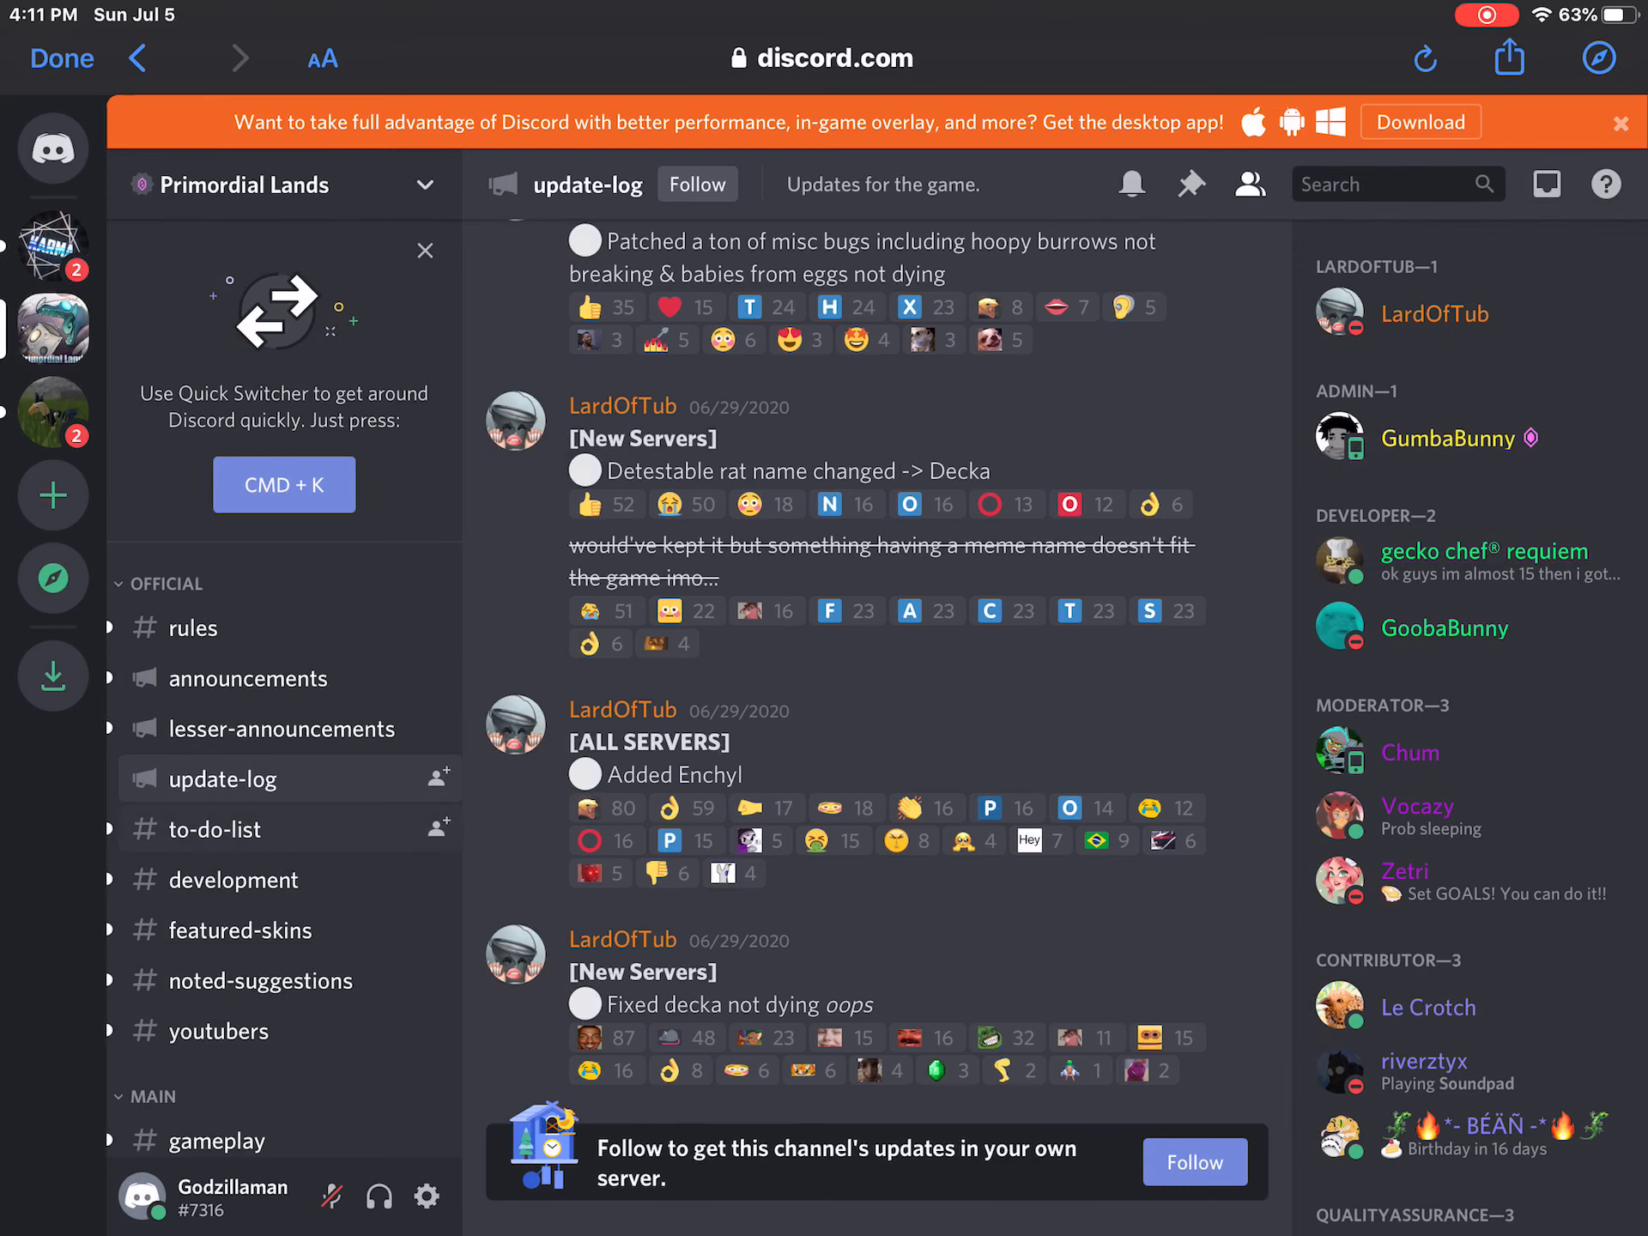
Step: View the #to-do-list channel's planned tasks, then return to #development's creature previews
click(217, 828)
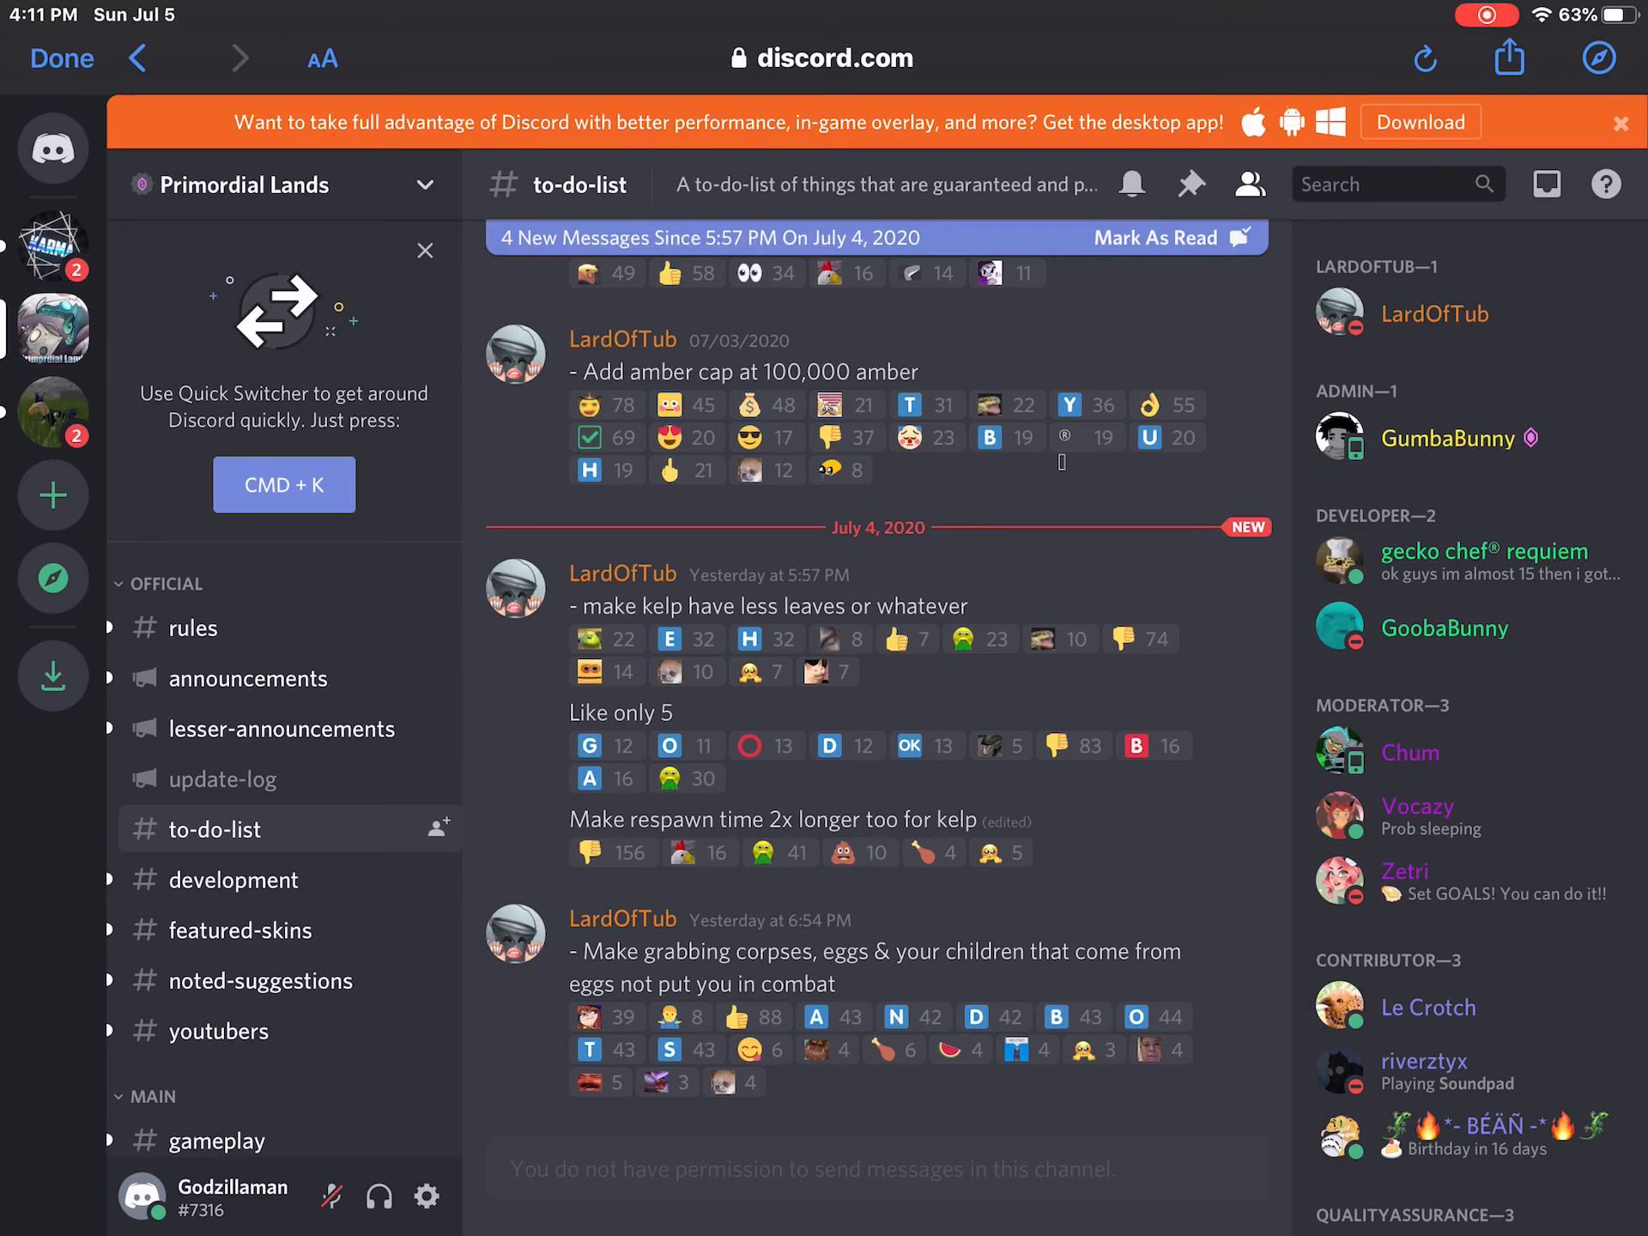
scroll(down, 3)
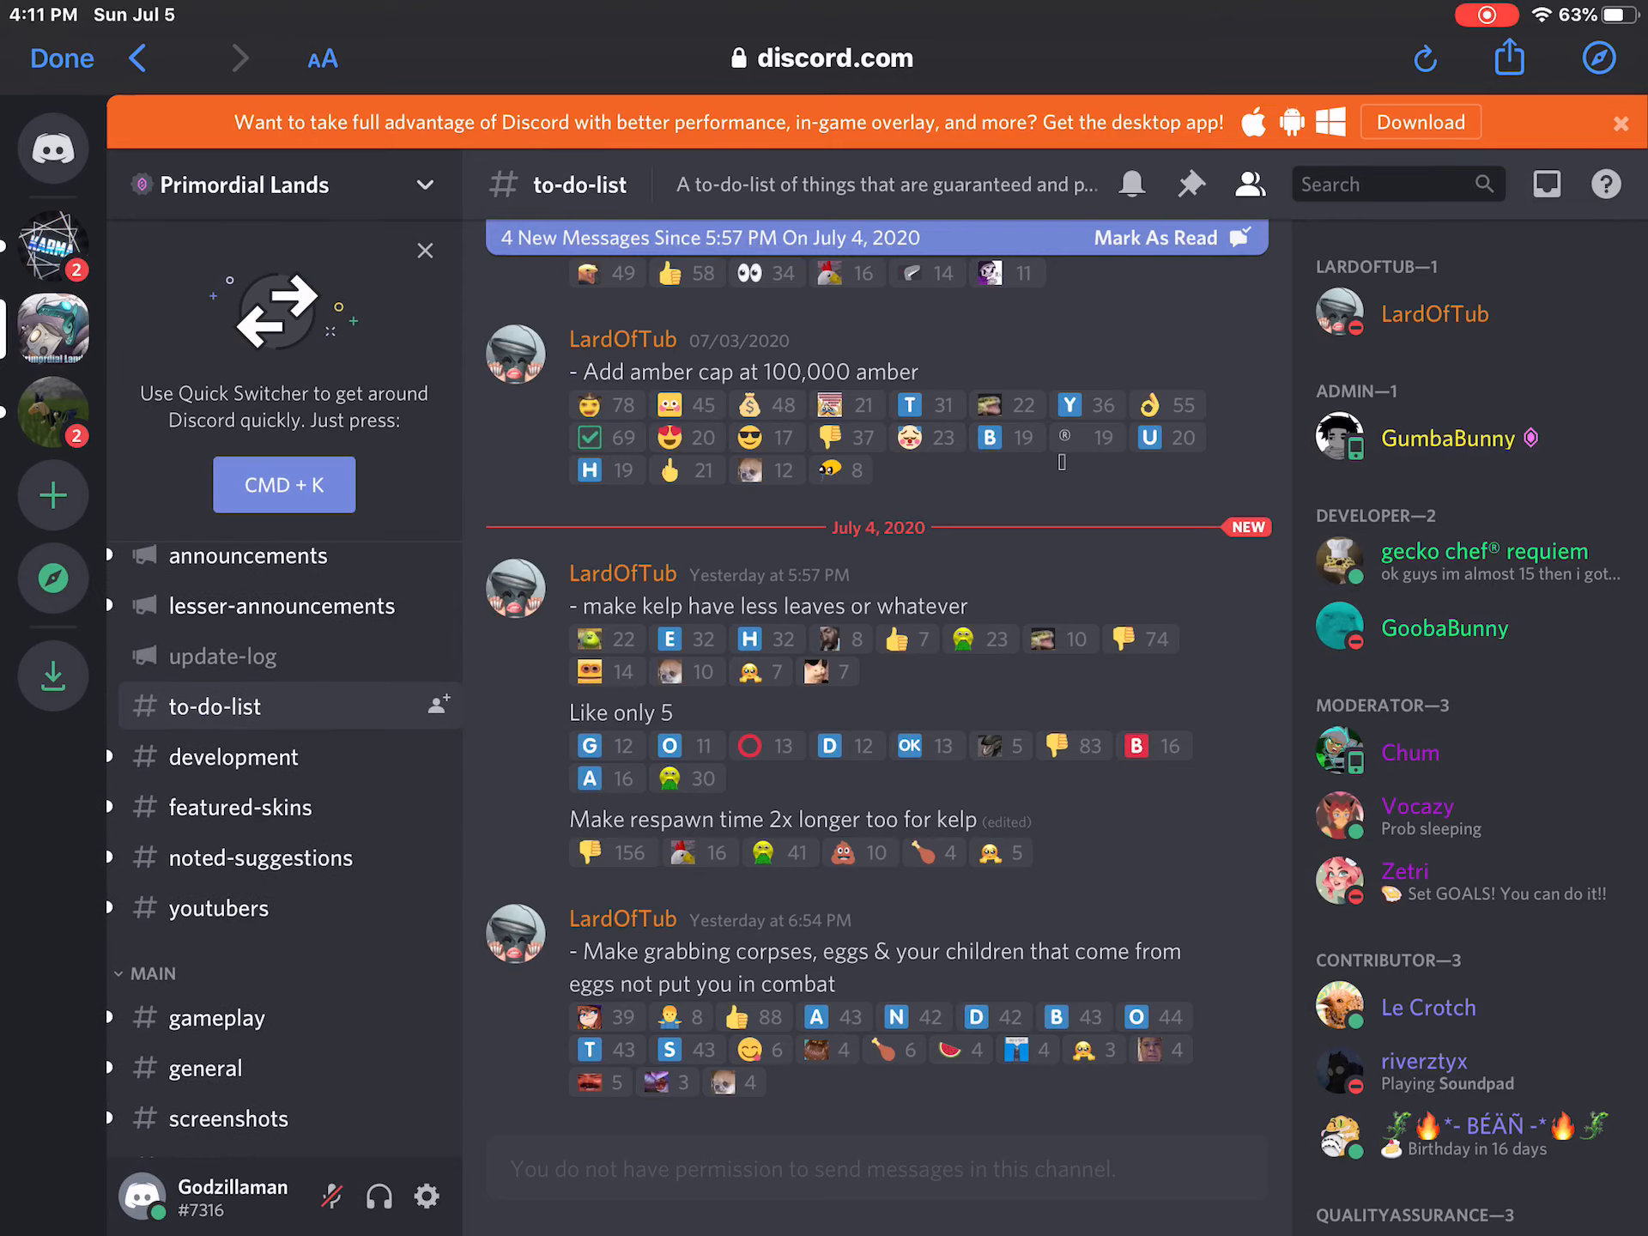
click(237, 756)
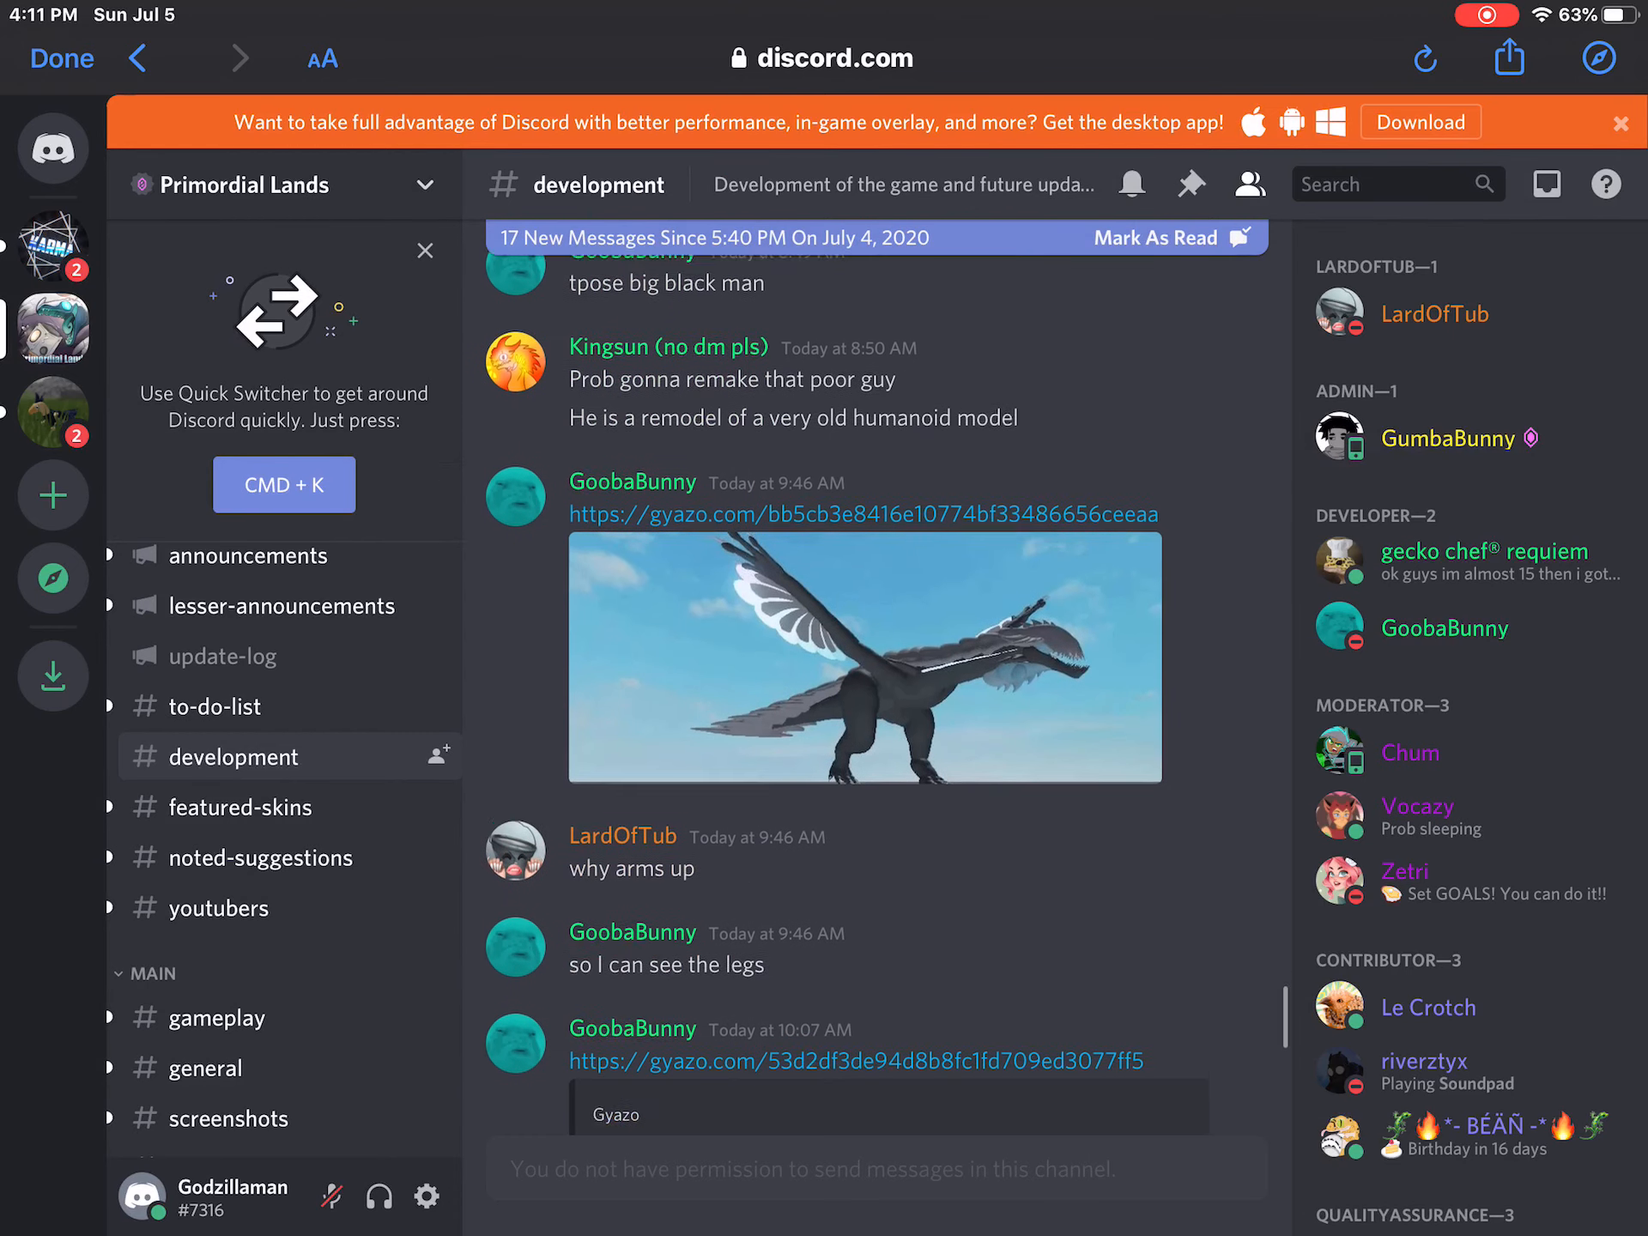
scroll(down, 3)
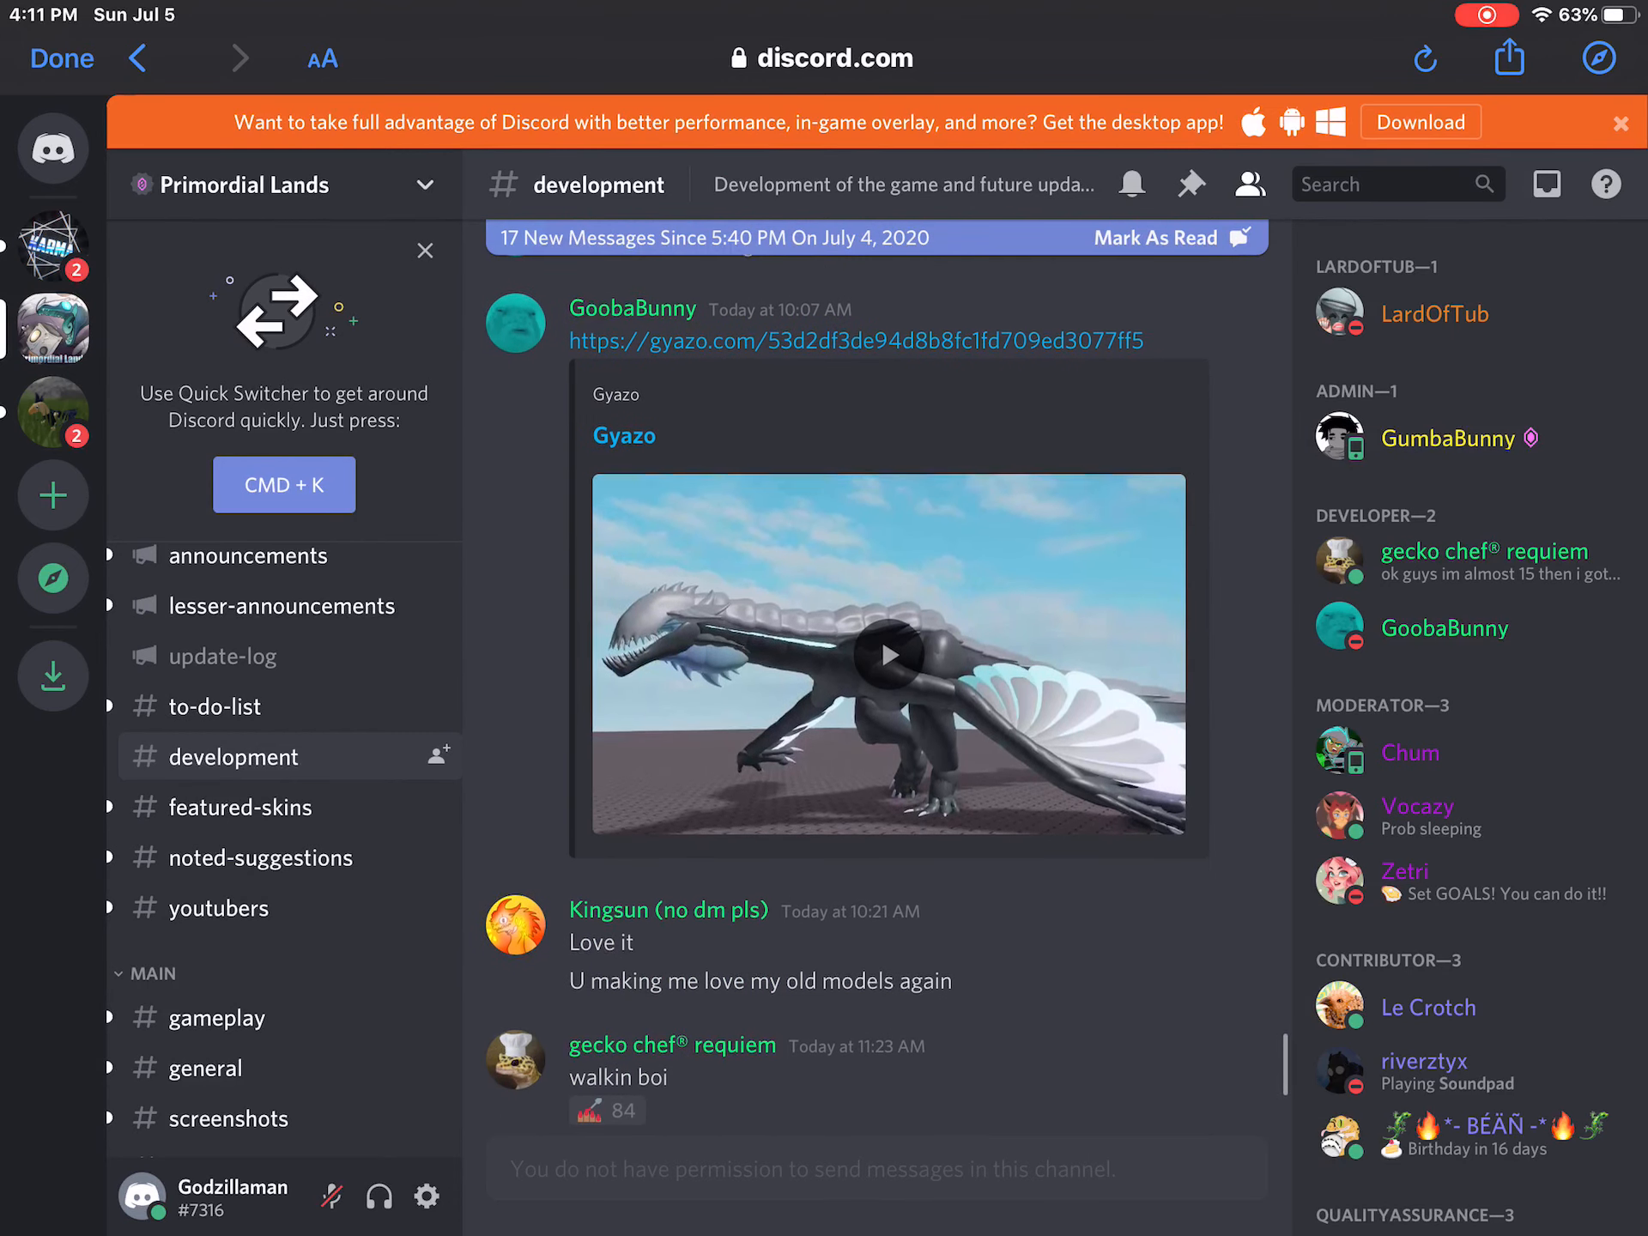
scroll(down, 3)
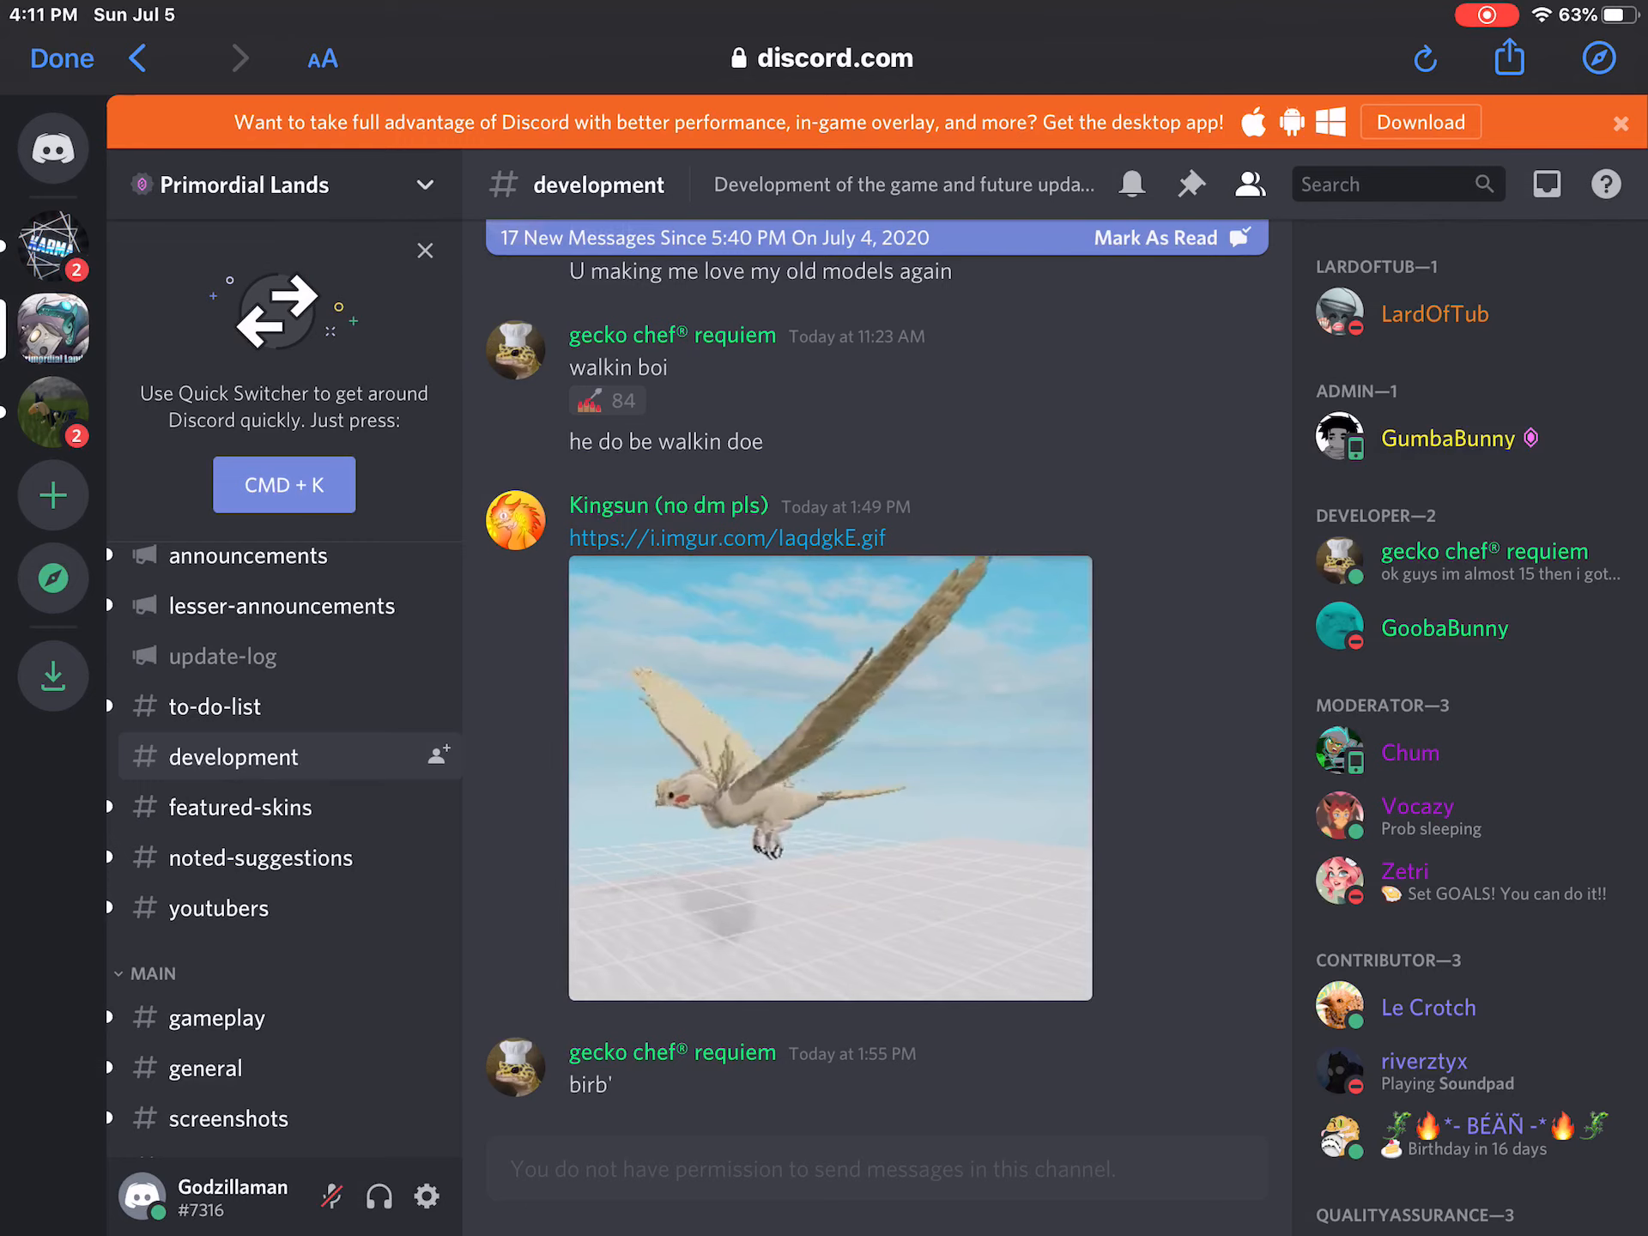
scroll(down, 3)
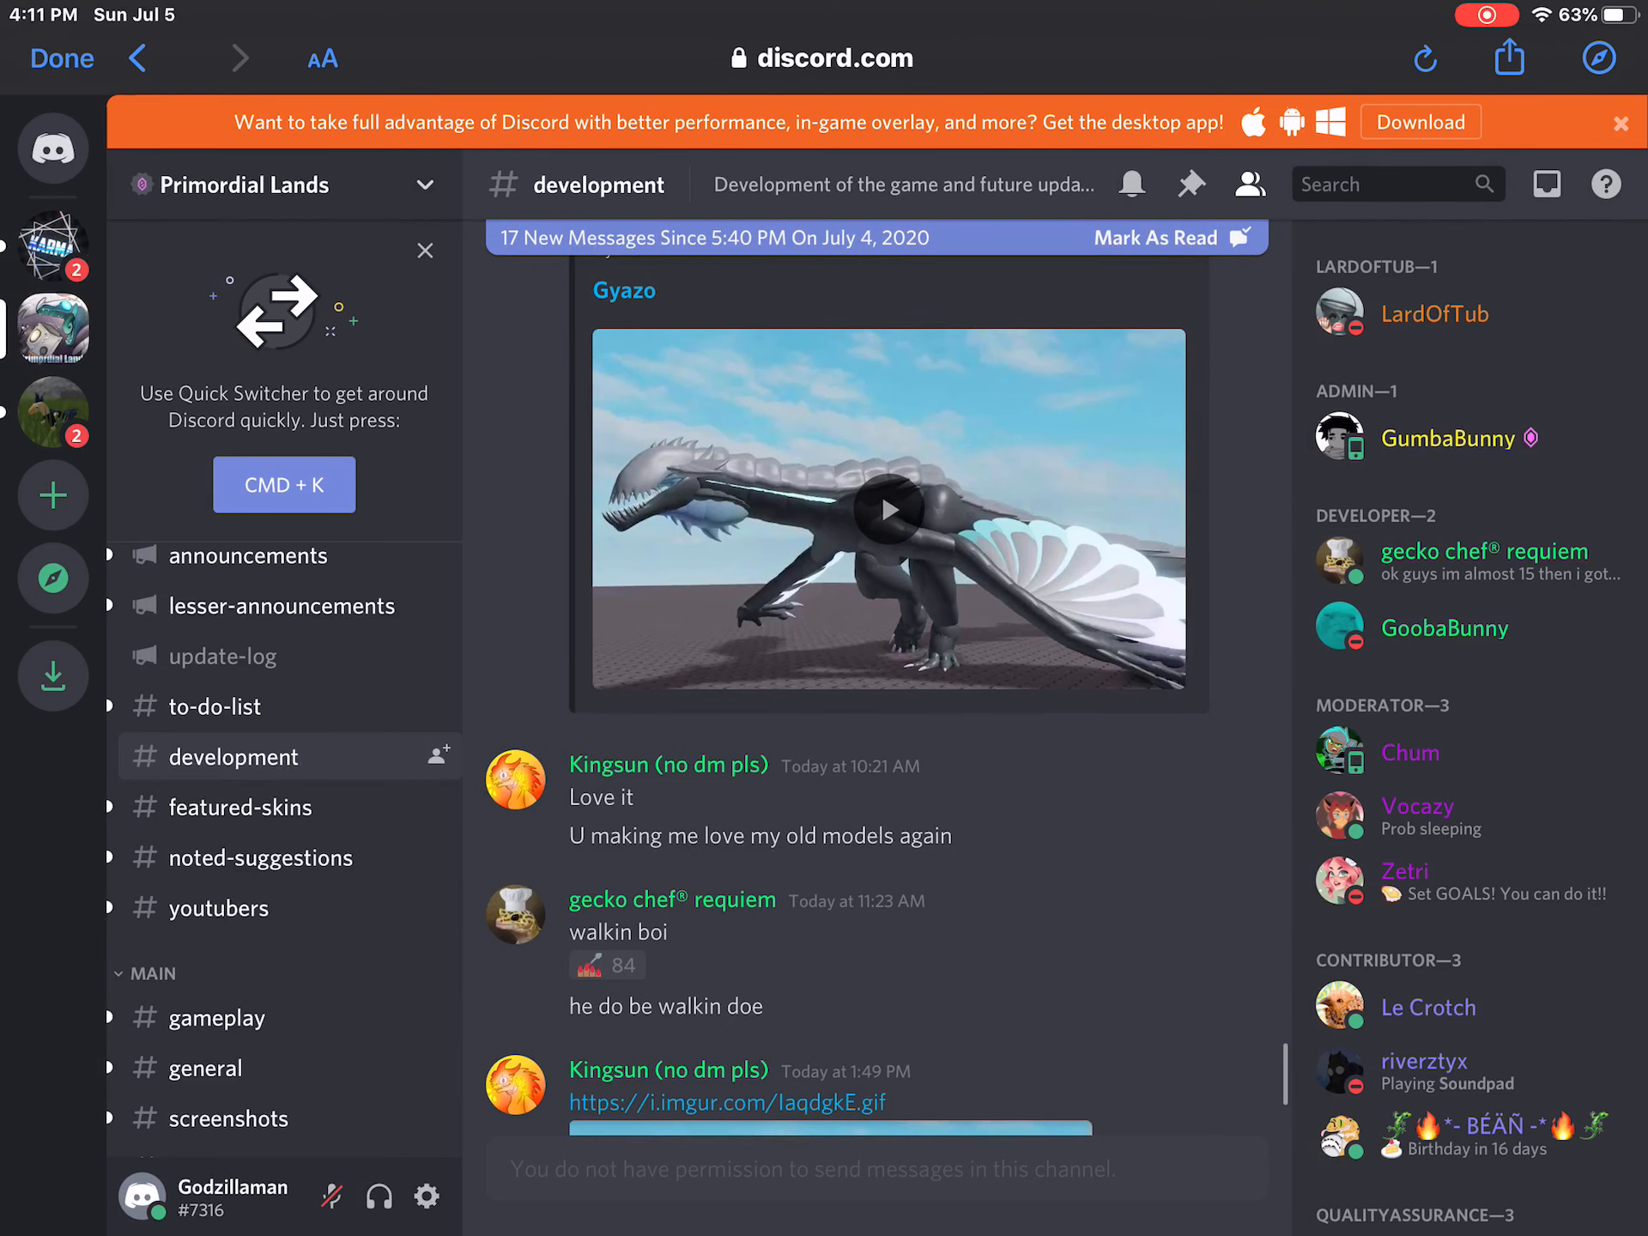
scroll(down, 3)
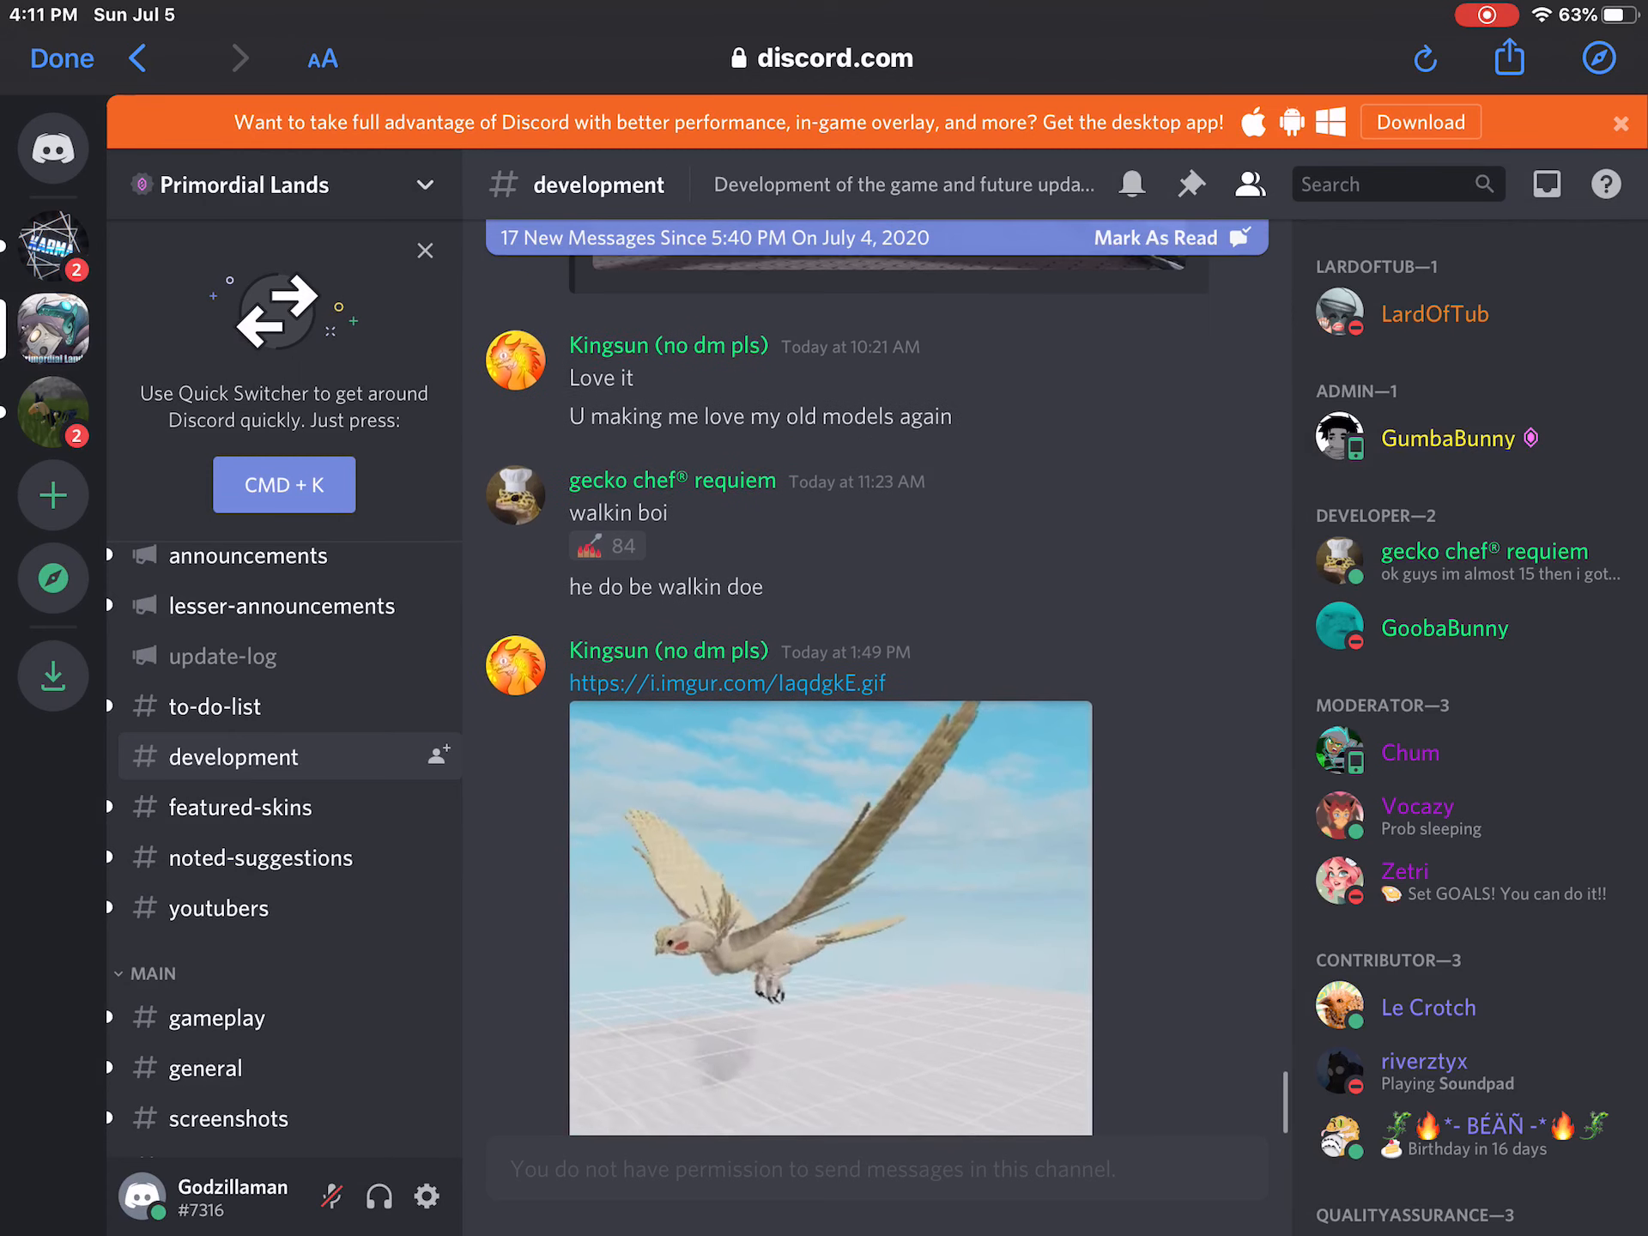